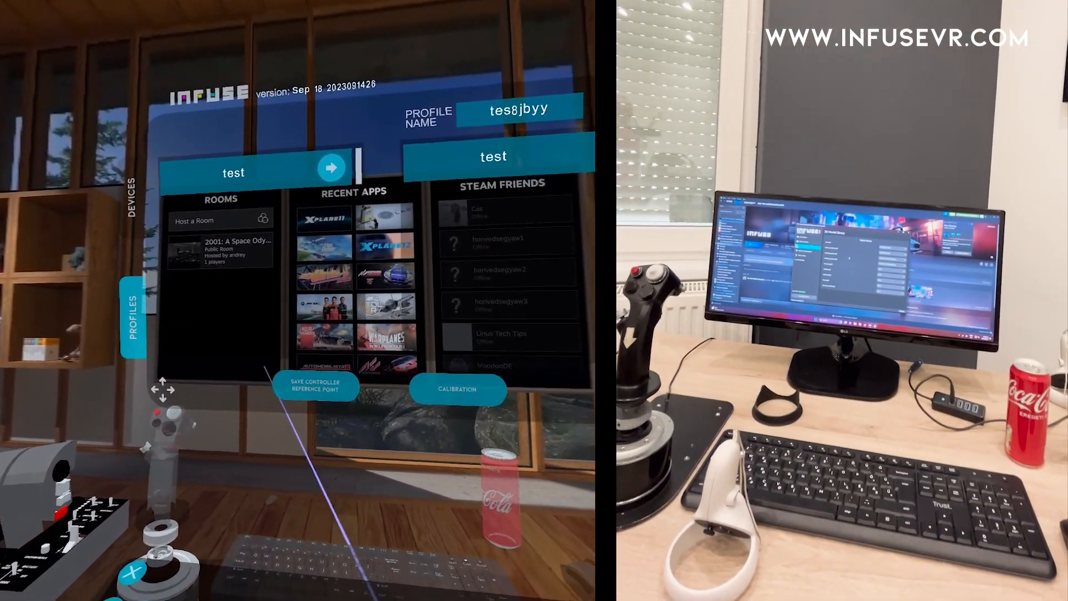
Save the controller reference point with the K shortcut after aligning the HOTAS and can models.
{"action": "type", "text": "k"}
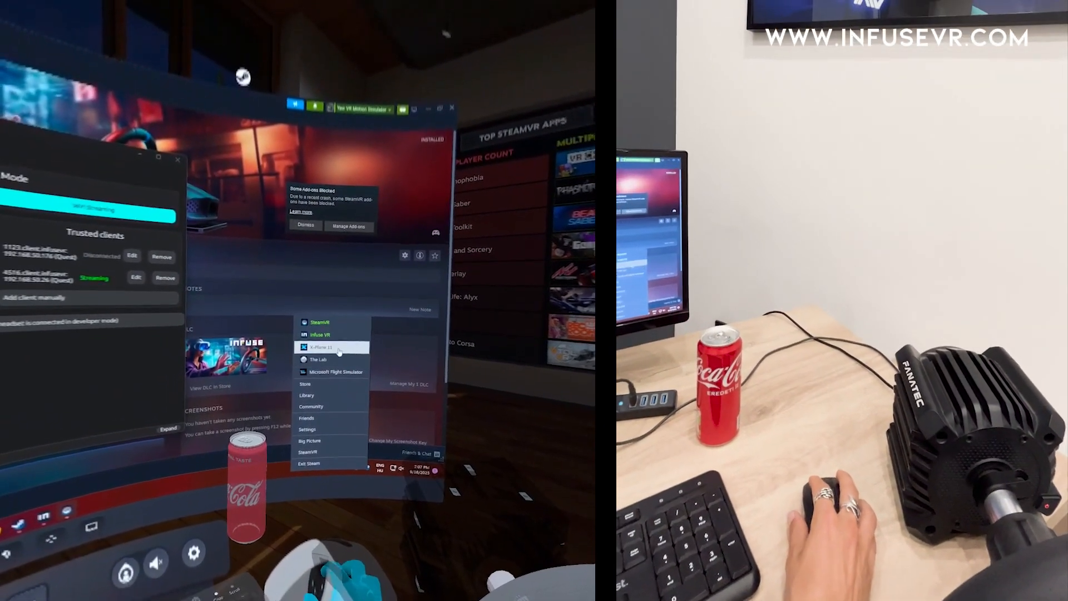
Launch X-Plane 11 from Steam's recent games in SteamVR mode.
{"action": "left_click", "coordinate": [320, 347]}
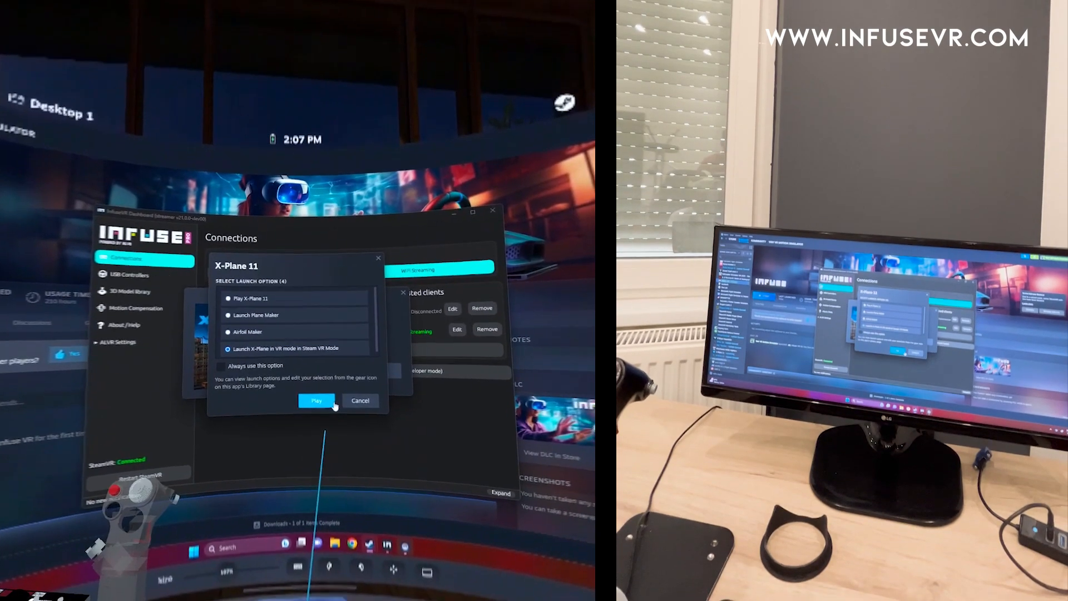
{"action": "left_click", "coordinate": [317, 400]}
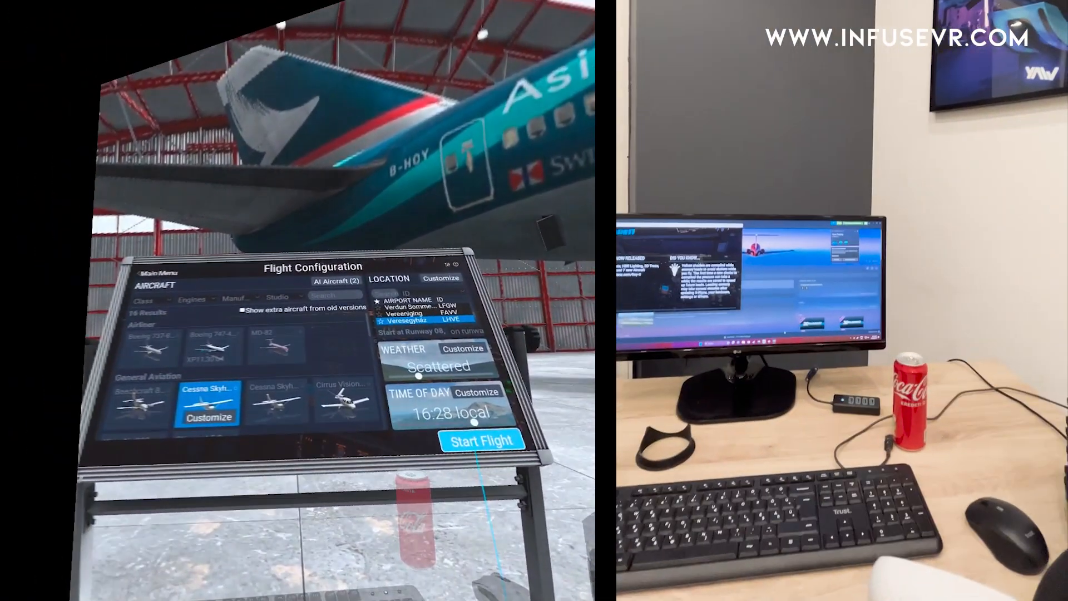
Start the flight in the Cessna Skyhawk and wait for the cockpit to load.
{"action": "left_click", "coordinate": [481, 439]}
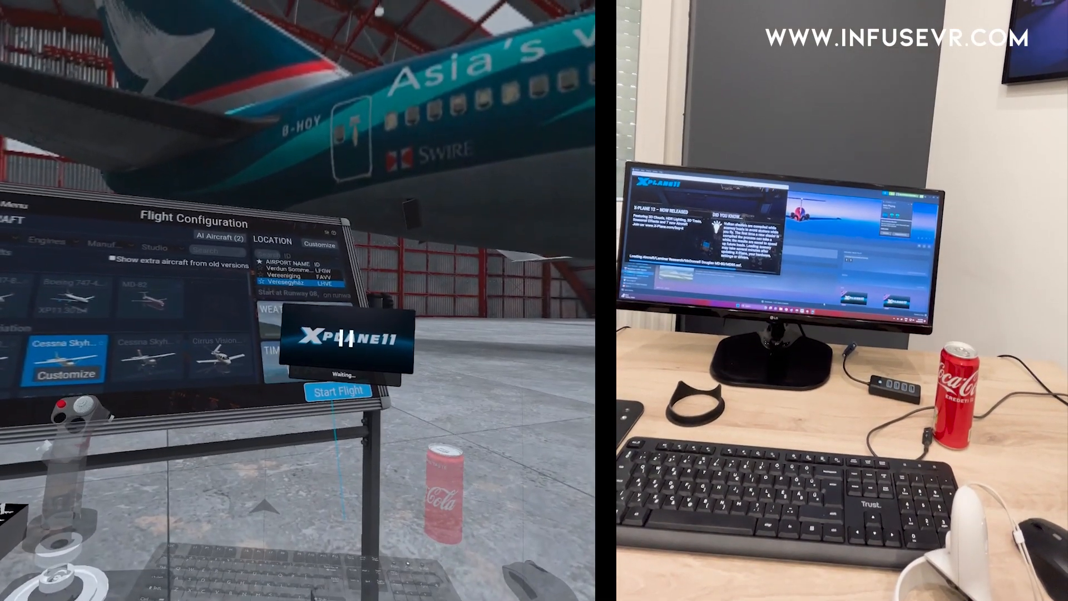
{"action": "left_click", "coordinate": [339, 390]}
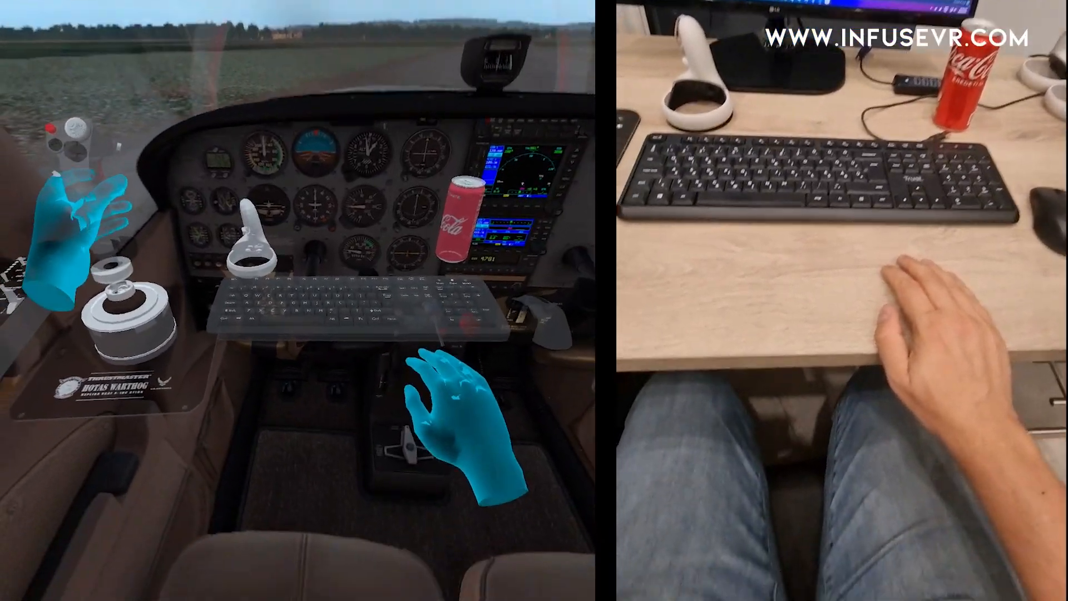